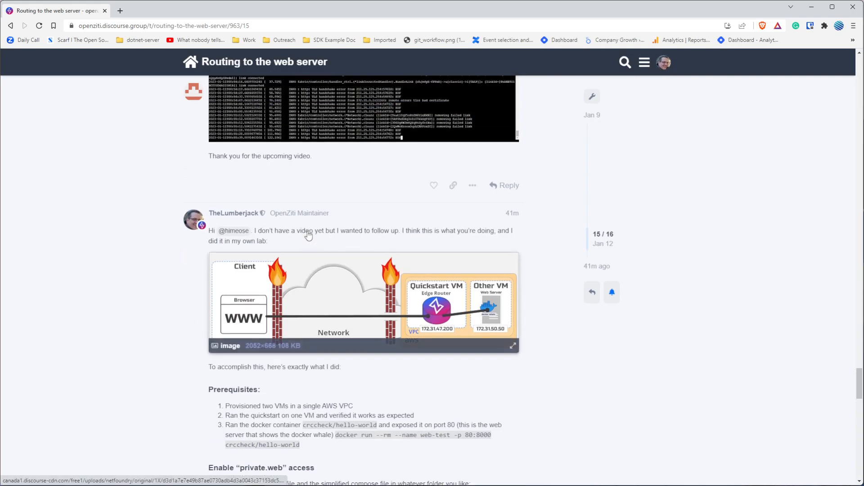
# Scroll the forum post down to the Enable private.web access section with its two curl download lines
pyautogui.scroll(-3)
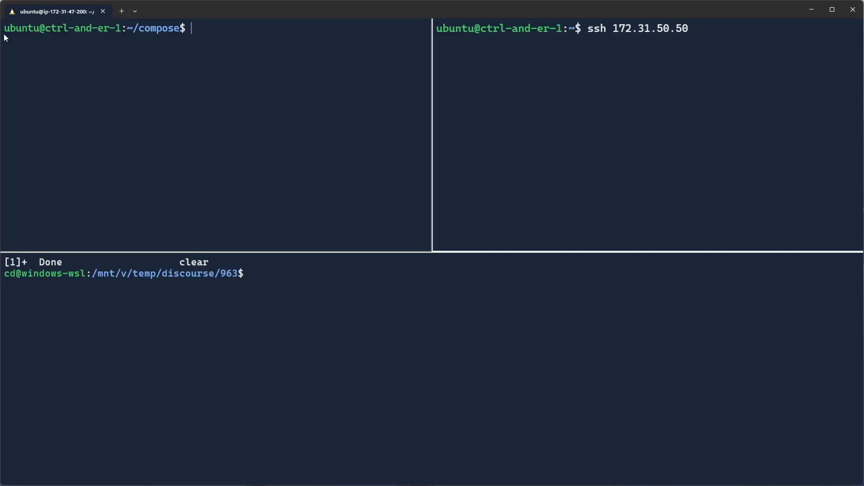
pyautogui.moveTo(21, 42)
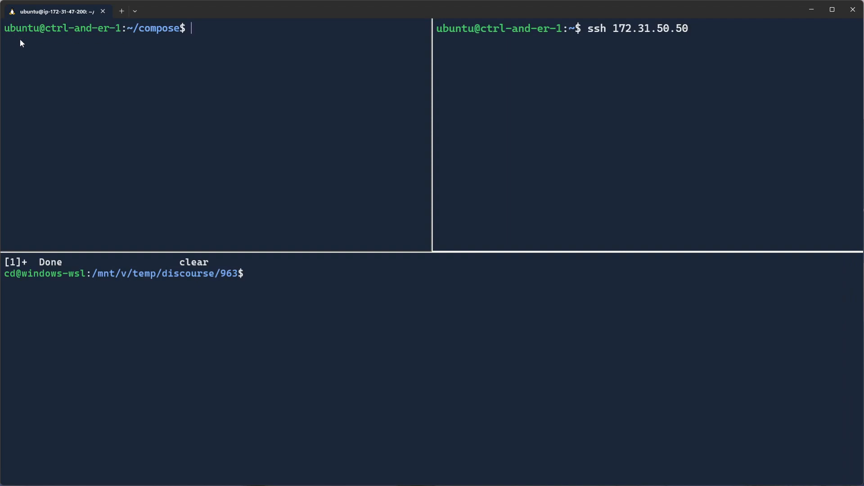
pyautogui.moveTo(94, 31)
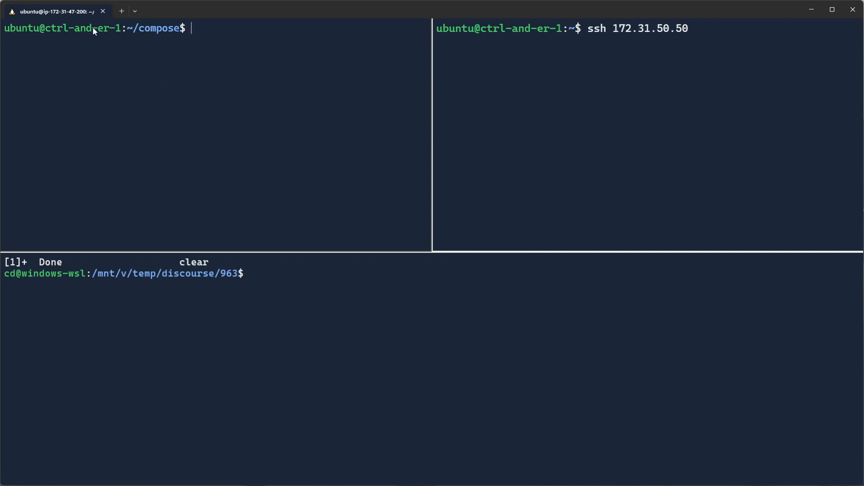
pyautogui.moveTo(622, 46)
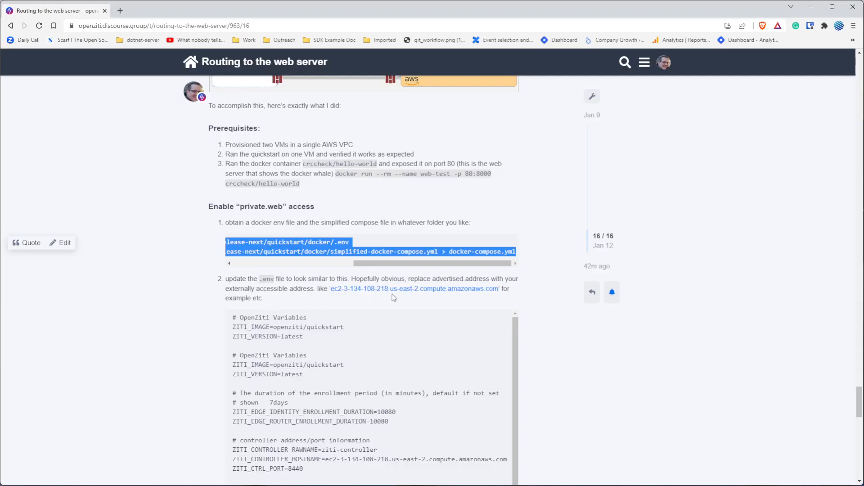
# Write and quit the .env in vi (:wq) with the pasted EC2 hostname addresses
pyautogui.scroll(-3)
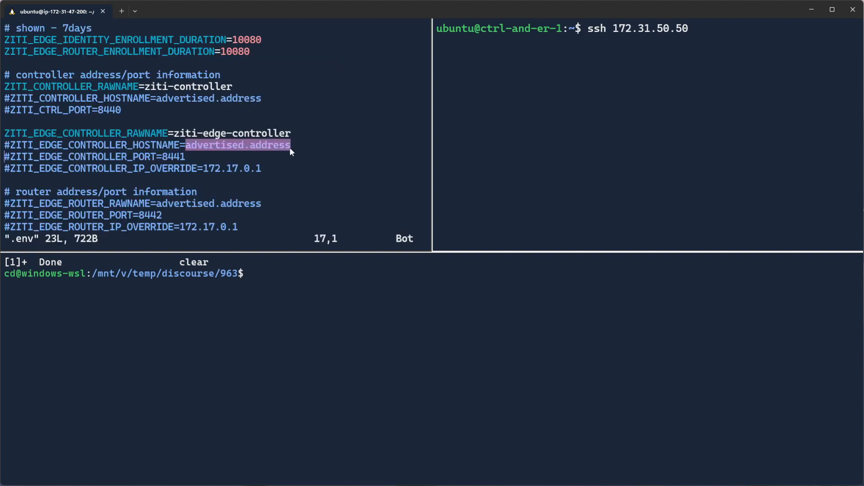
pyautogui.moveTo(264, 177)
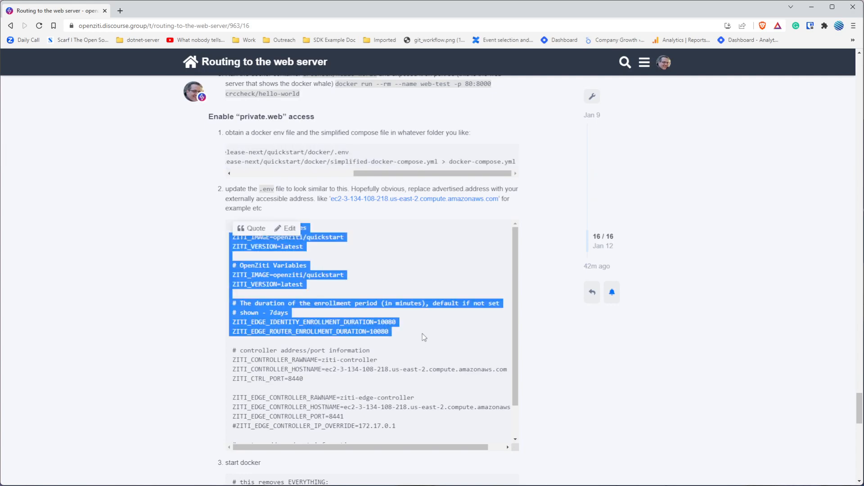
pyautogui.scroll(-3)
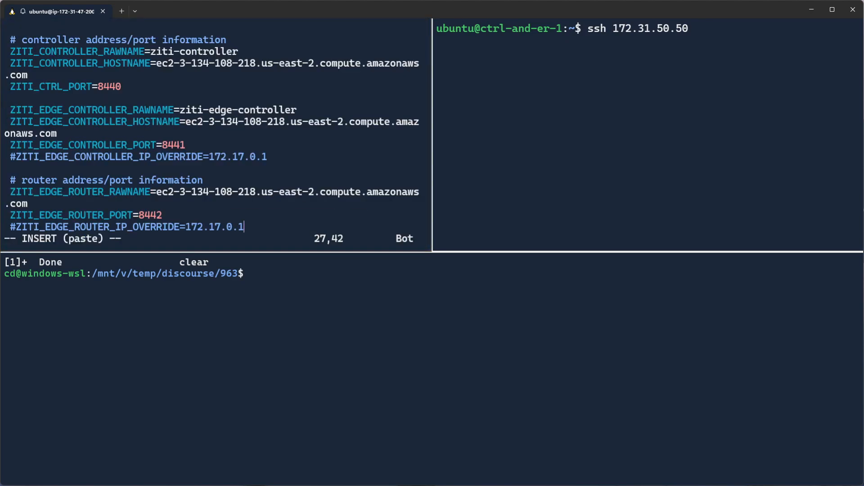
pyautogui.write(':wq')
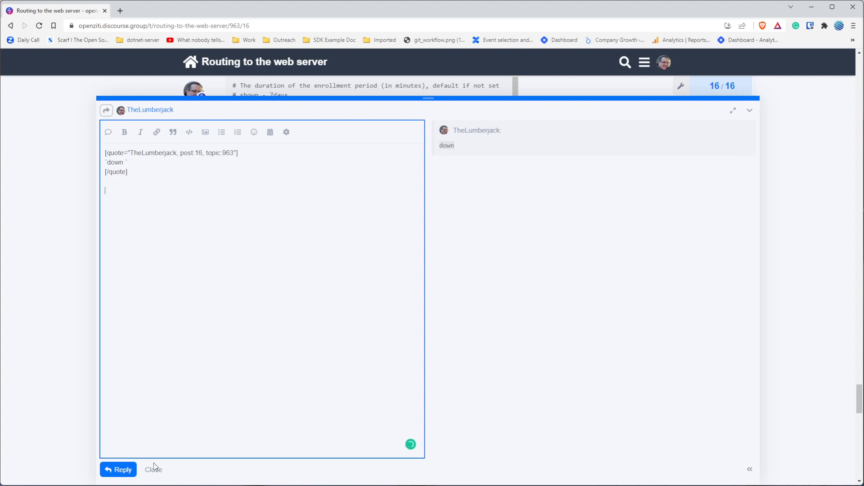
# Run docker-compose -p openziti down -v, then docker-compose -p openziti up to restart the stack fresh
pyautogui.click(153, 469)
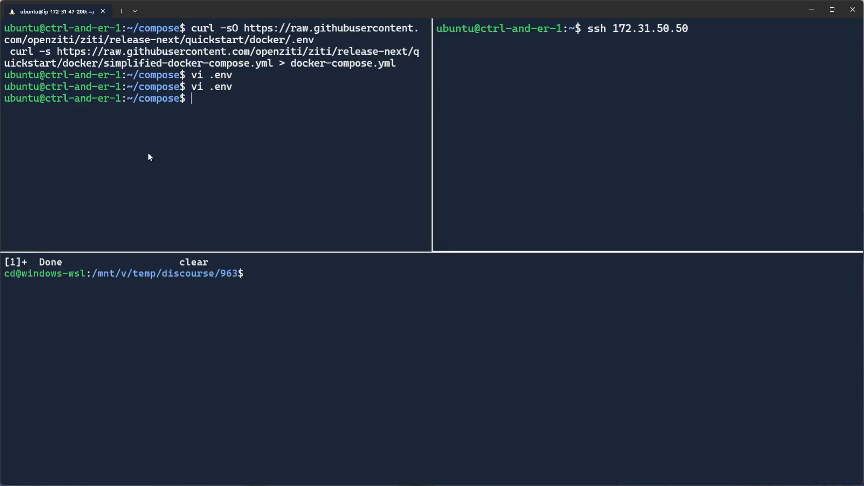
pyautogui.write('docker-compose -p openziti down -v')
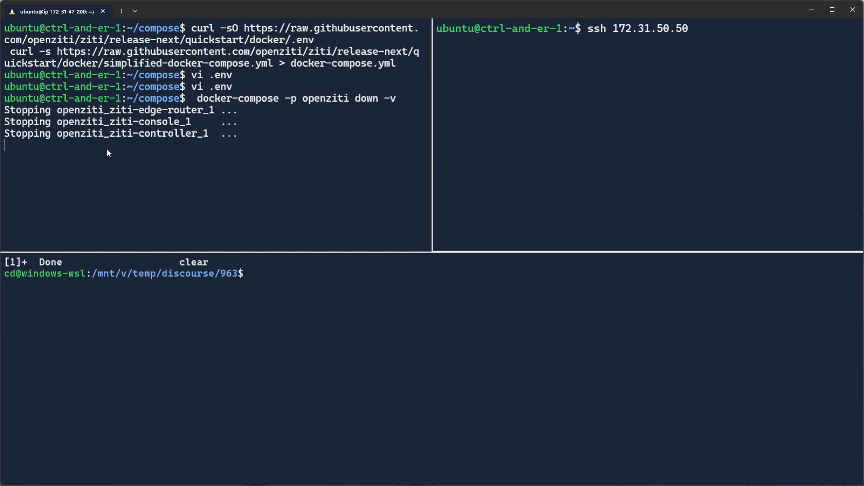
pyautogui.moveTo(346, 153)
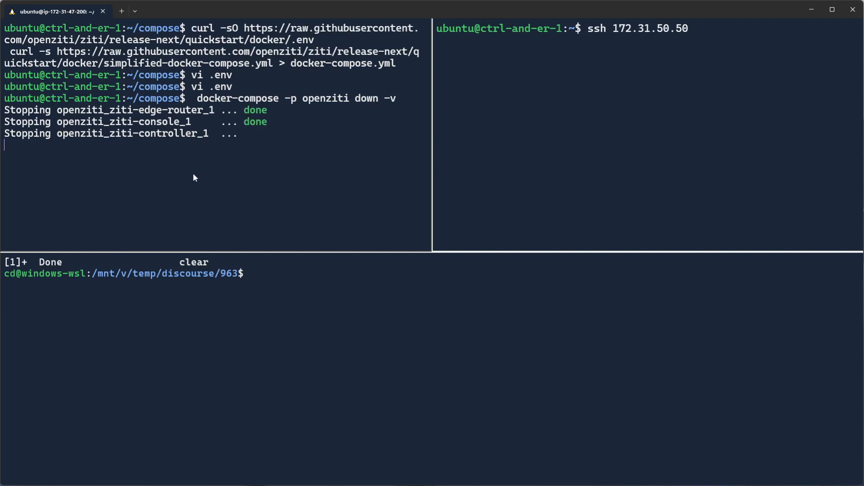
pyautogui.moveTo(141, 154)
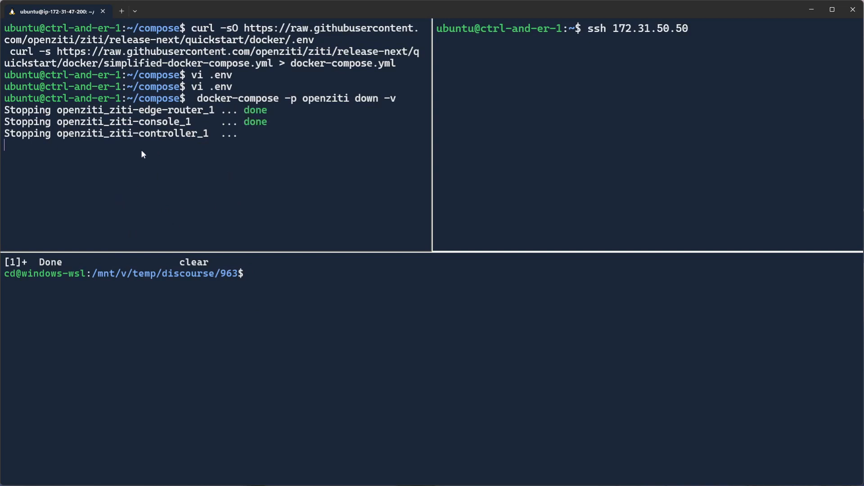
pyautogui.moveTo(77, 210)
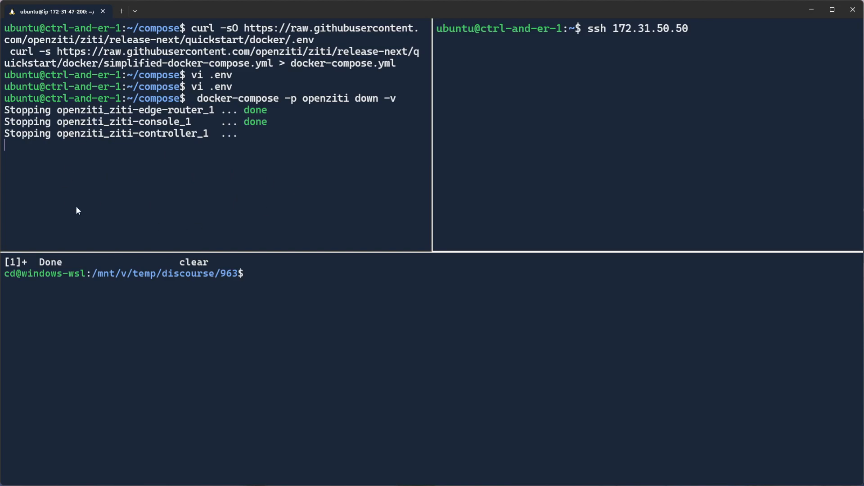
pyautogui.moveTo(247, 160)
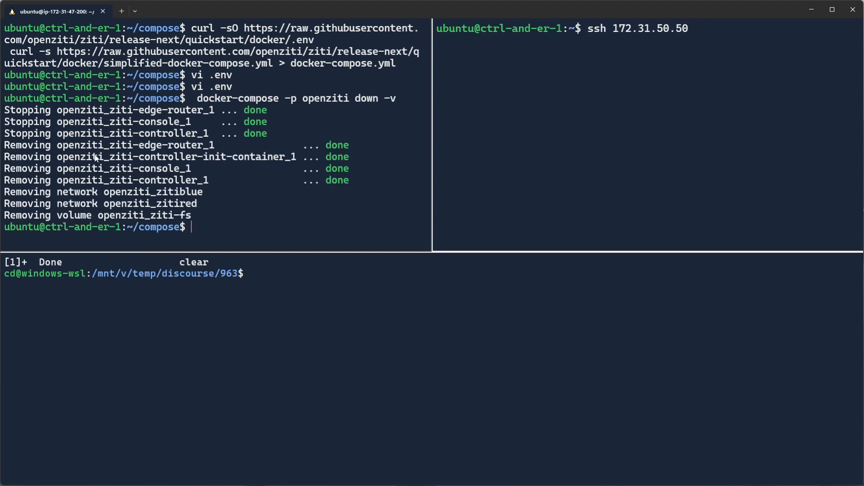
pyautogui.write('docker-compose -p openziti up')
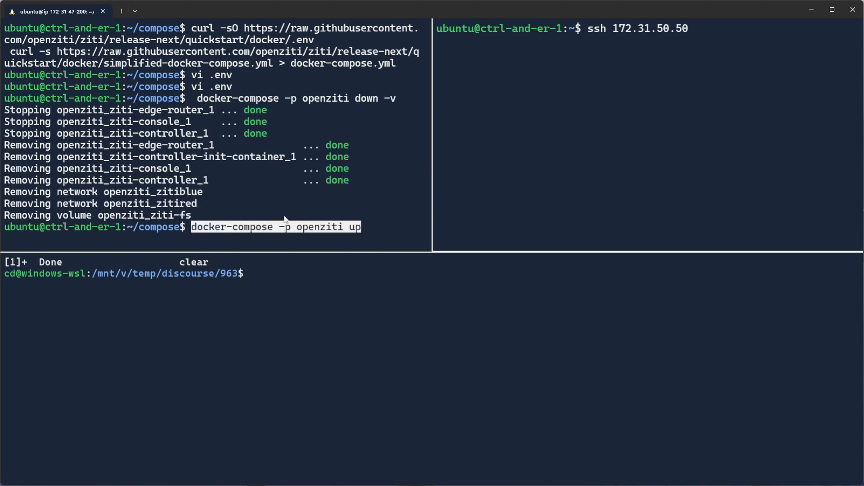
pyautogui.moveTo(342, 234)
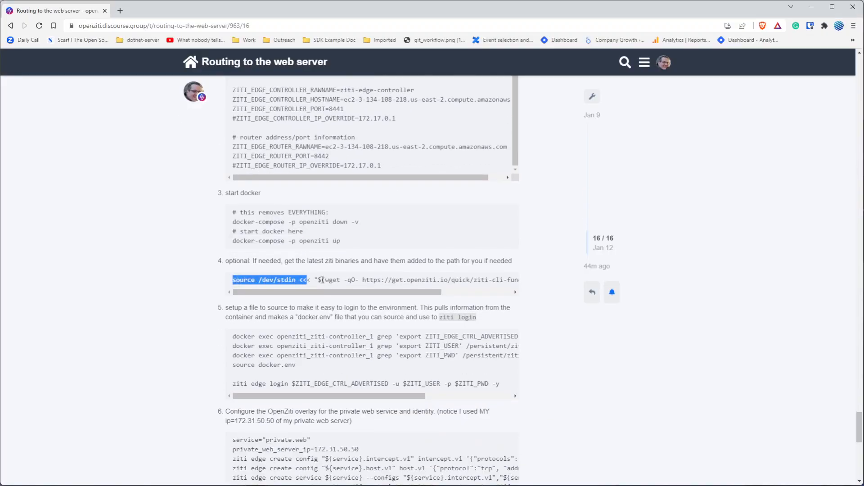
# Paste and run the getZiti command in the second pane to fetch ziti v0.27.2 onto the path
pyautogui.rightClick(330, 280)
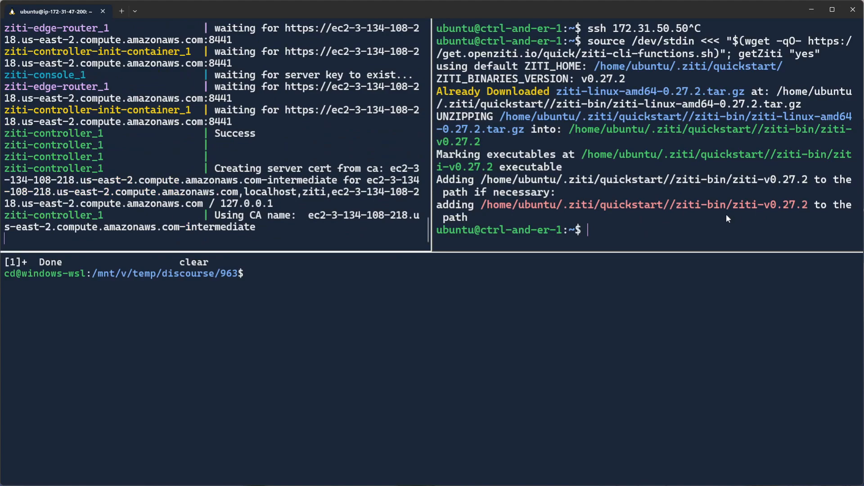
pyautogui.write('ziti')
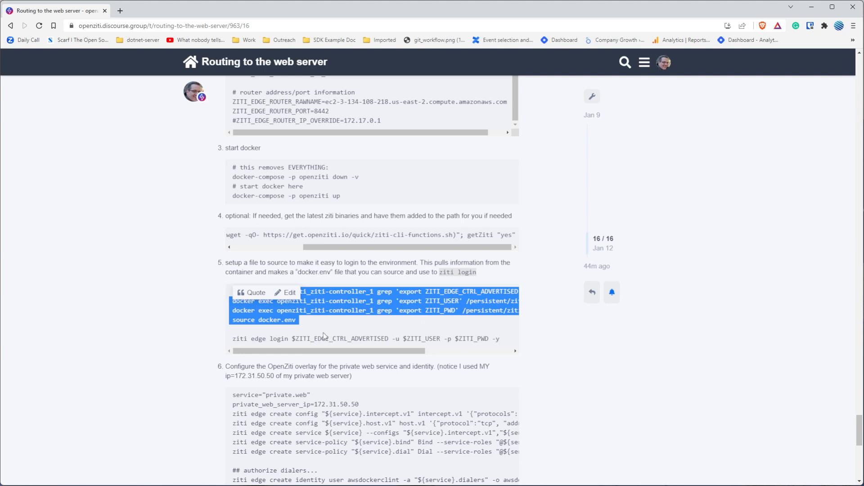
# Copy the docker exec grep, source docker.env and ziti edge login lines from step 5 and run them in the shell
pyautogui.click(324, 336)
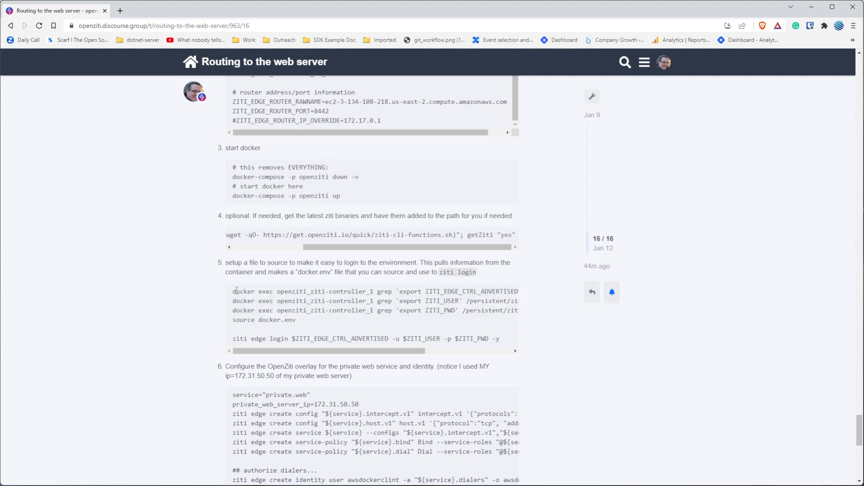
pyautogui.moveTo(232, 290); pyautogui.dragTo(296, 319)
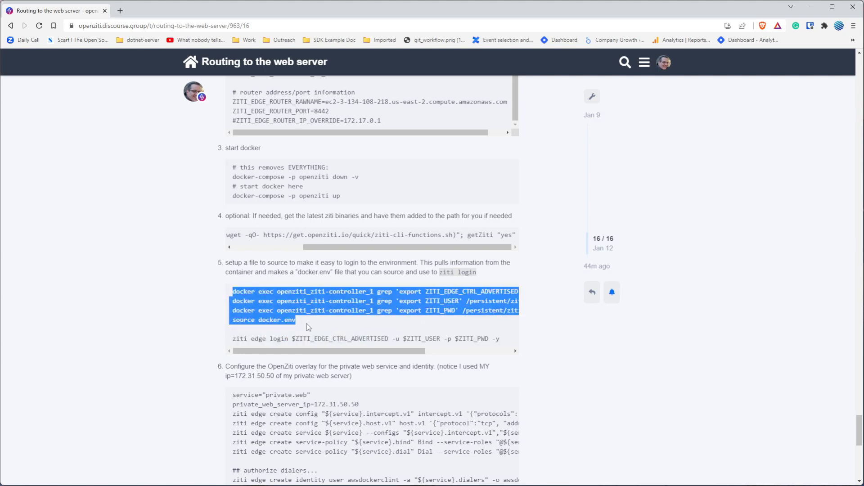
pyautogui.moveTo(306, 327); pyautogui.dragTo(496, 339)
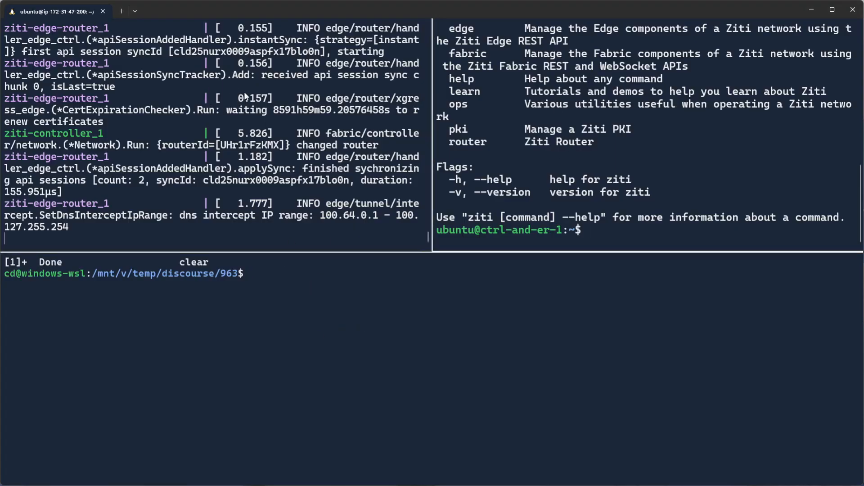
pyautogui.moveTo(165, 198)
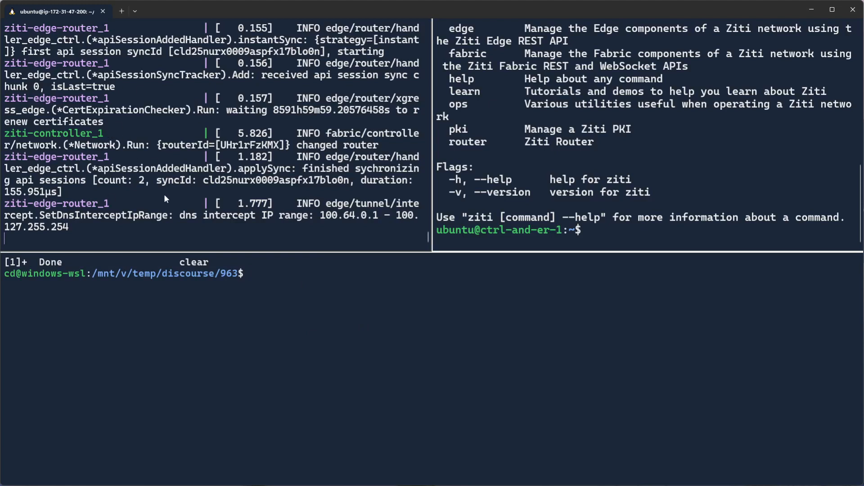
pyautogui.moveTo(106, 145)
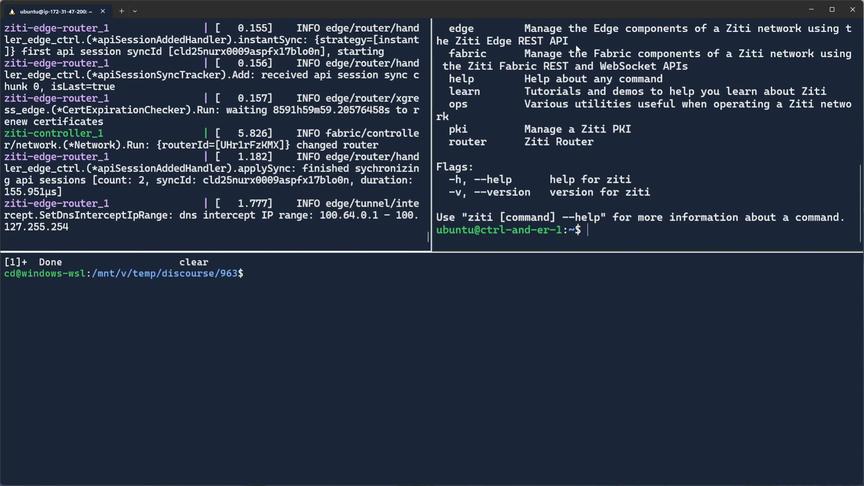
pyautogui.press('ctrl+c')
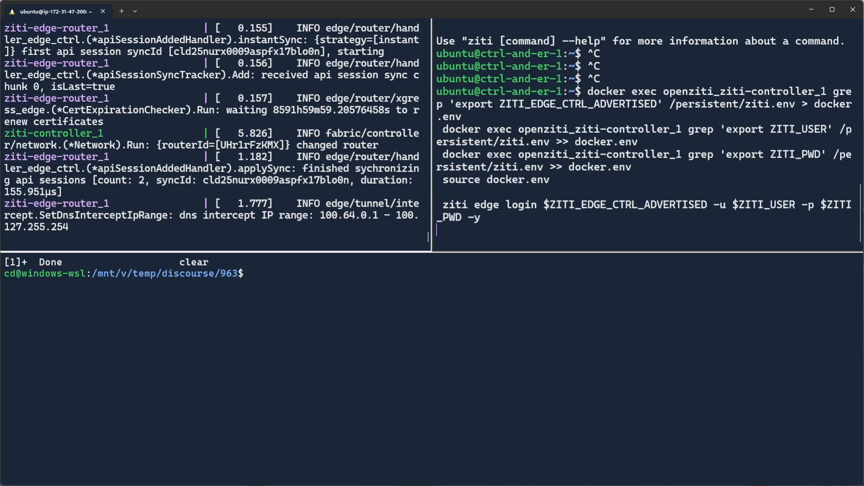
pyautogui.press('Return')
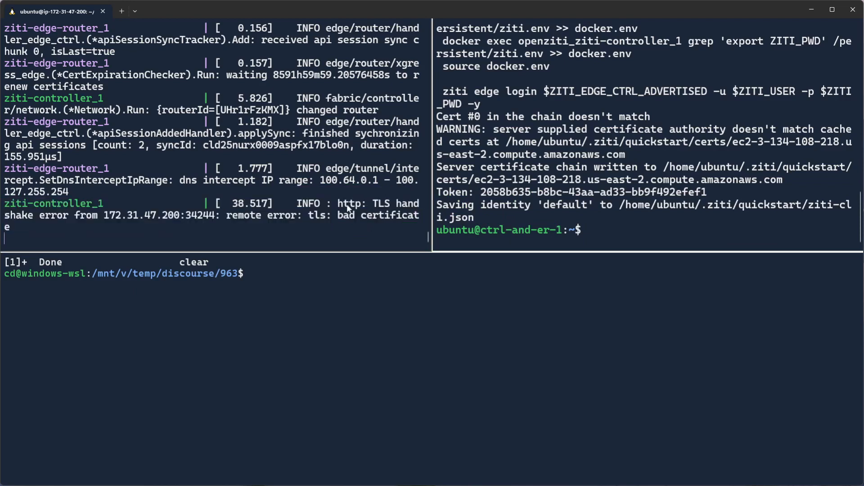
pyautogui.moveTo(339, 210)
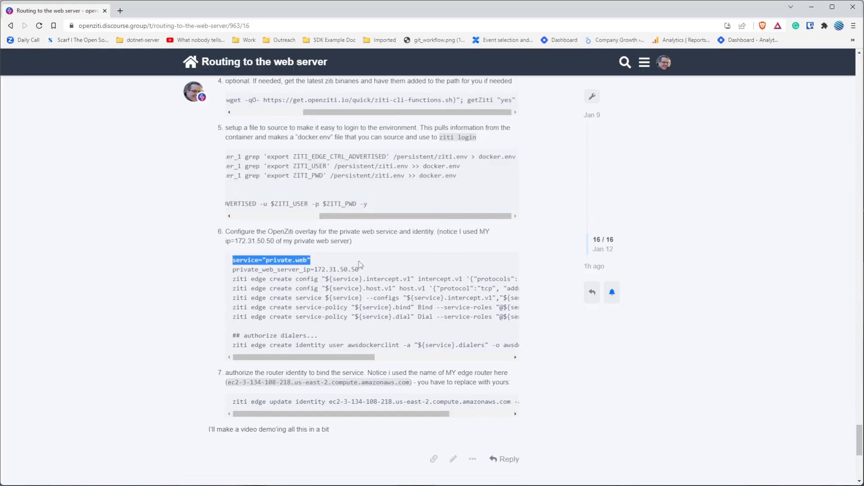
pyautogui.moveTo(393, 258)
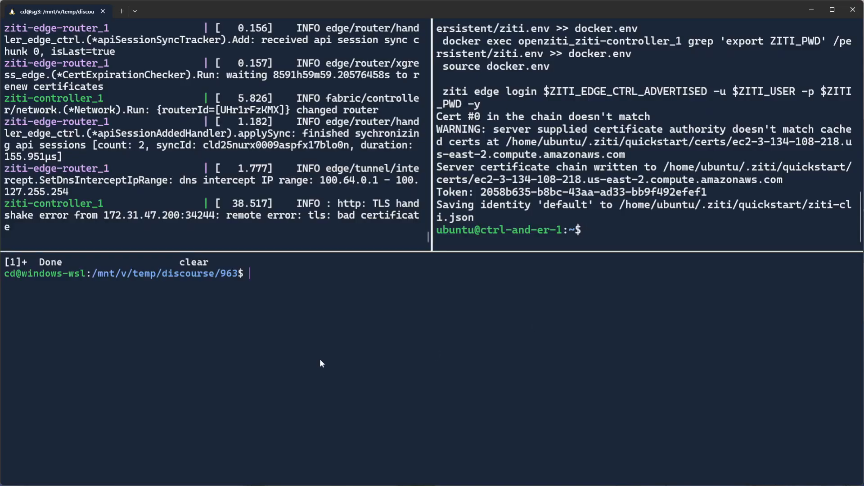
pyautogui.write('curl ht')
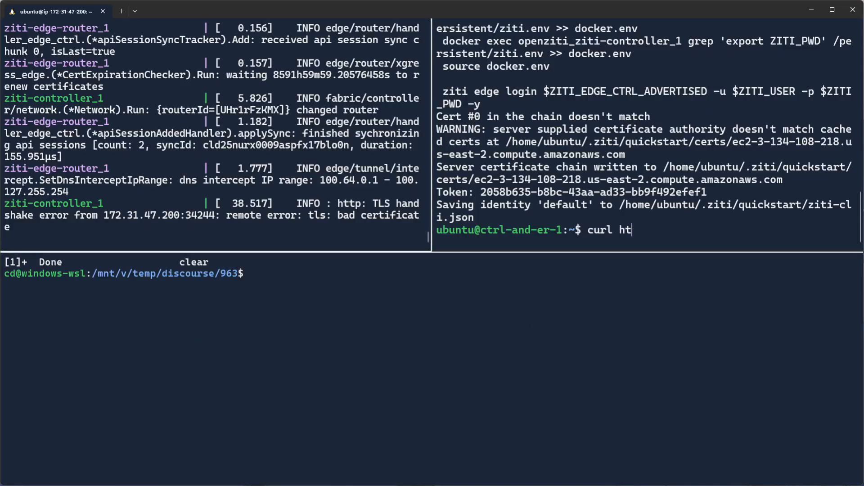
pyautogui.write('tp://172.31.50.50')
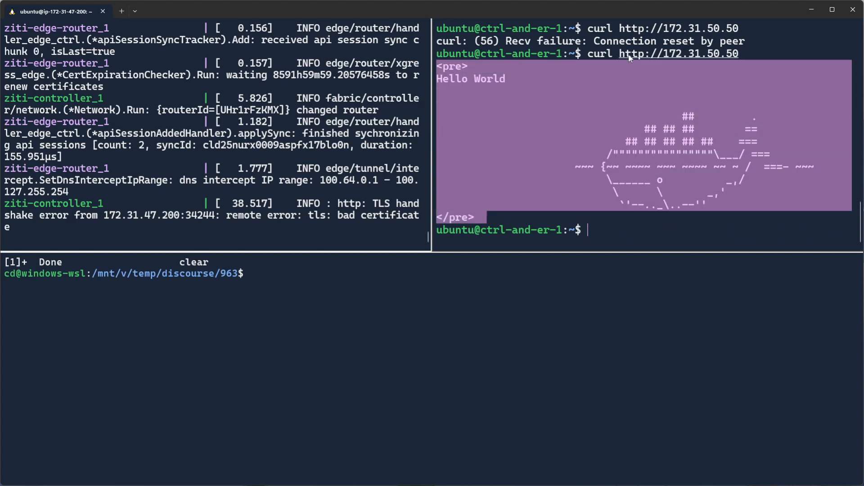
pyautogui.scroll(-3)
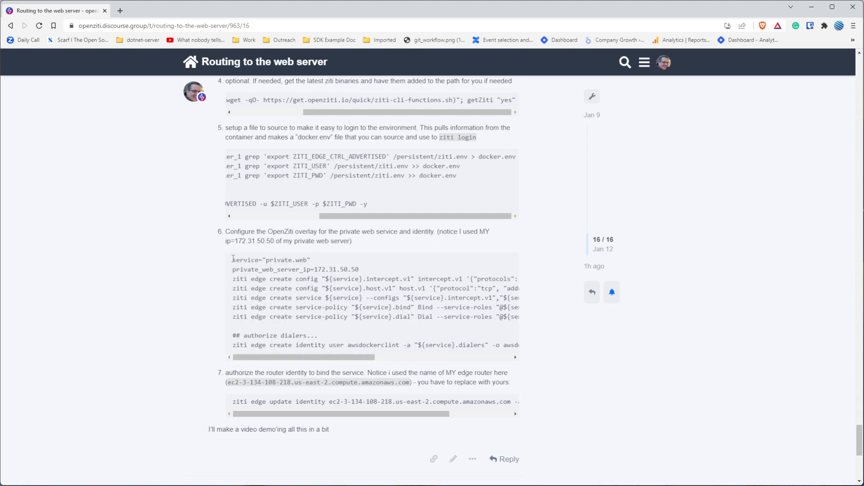
# Select the step 6 service, config, policy and awsdockerclint identity commands in the forum post to paste into the shell
pyautogui.moveTo(232, 259); pyautogui.dragTo(518, 348)
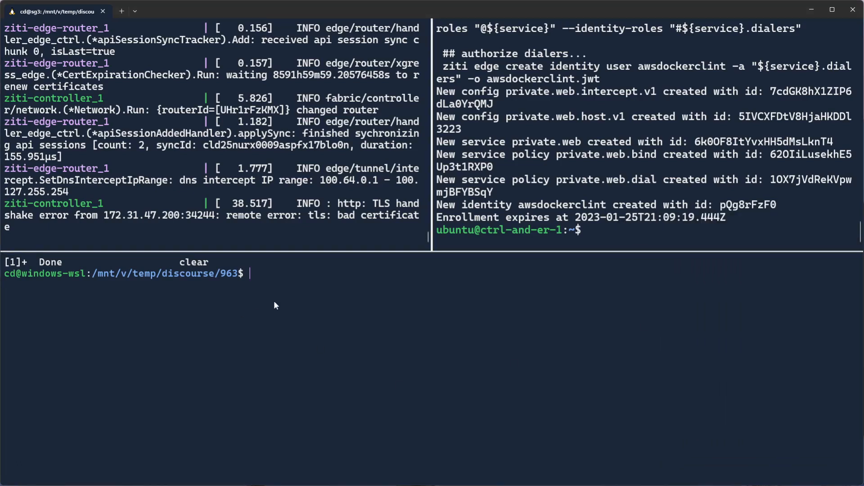
# Run scp cdaws:./aws*jwt . in the WSL pane to pull awsdockerclint.jwt locally
pyautogui.write('scp')
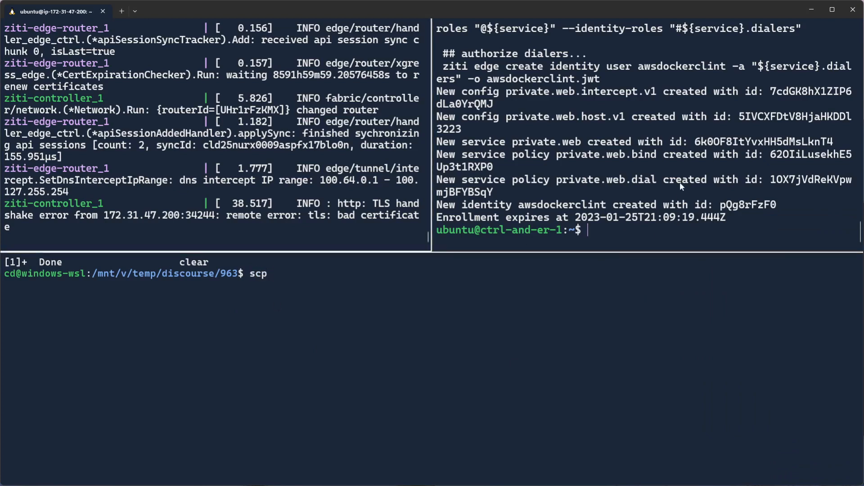
pyautogui.write('pwd')
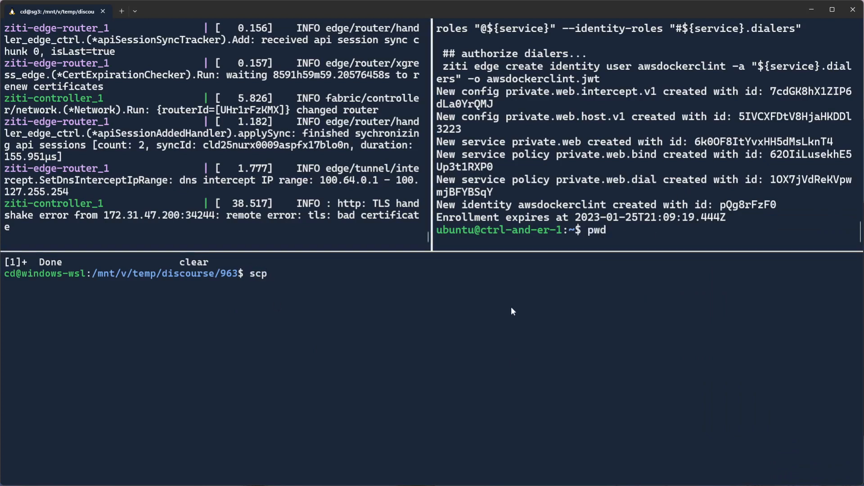
pyautogui.write('cd')
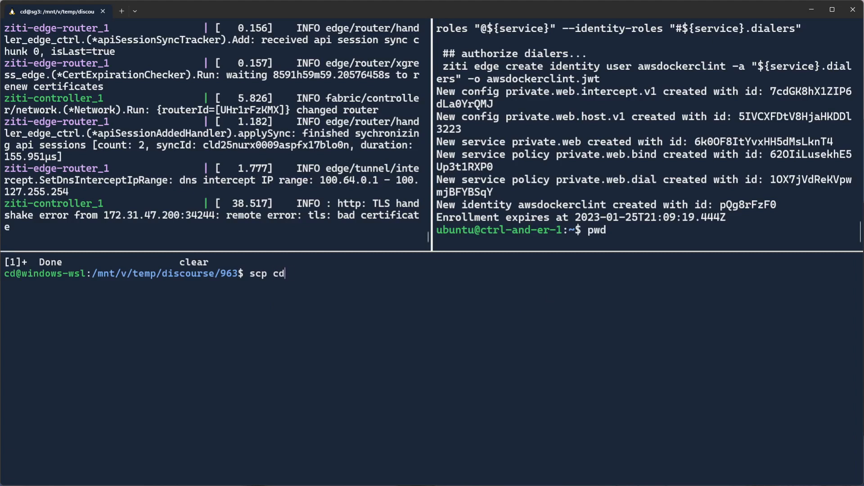
pyautogui.write('aws:./')
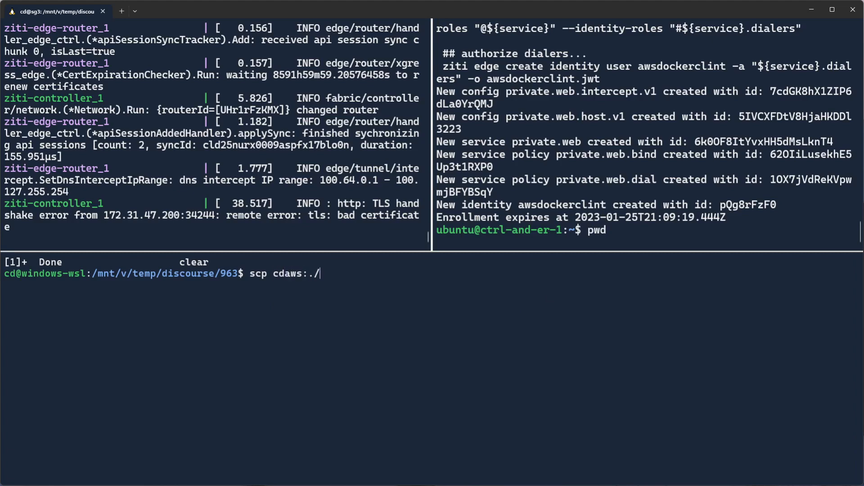
pyautogui.write('aws*jwt')
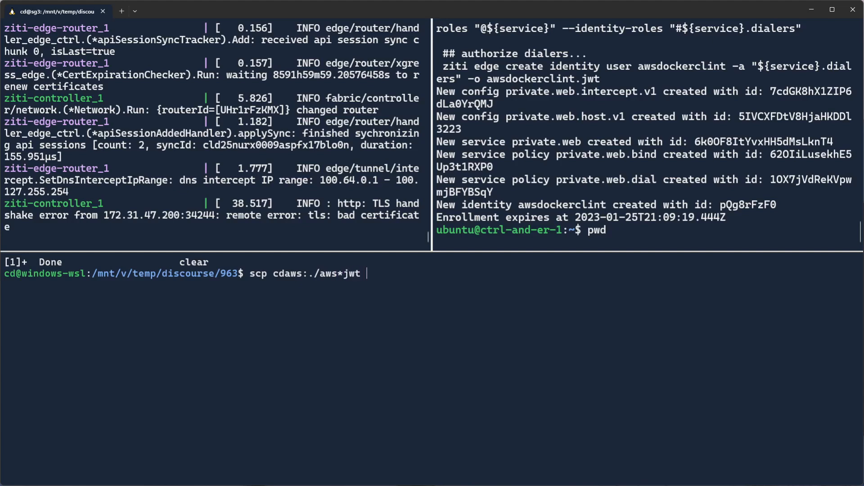
pyautogui.write('.')
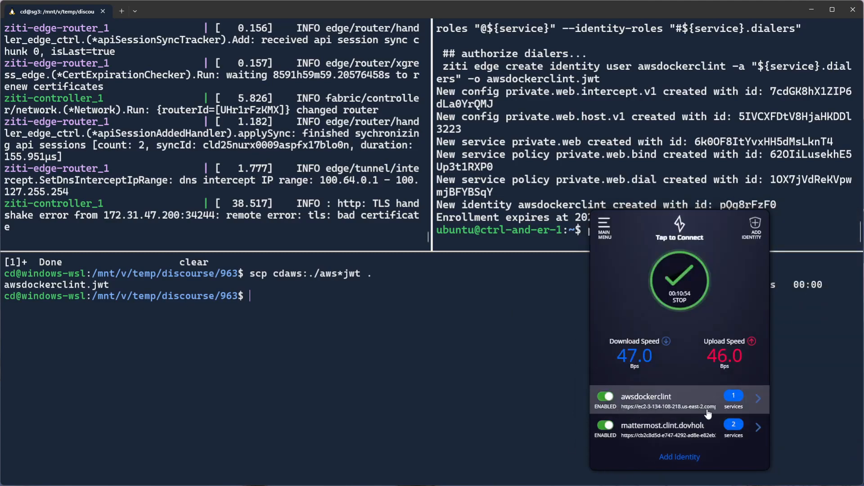
pyautogui.click(678, 400)
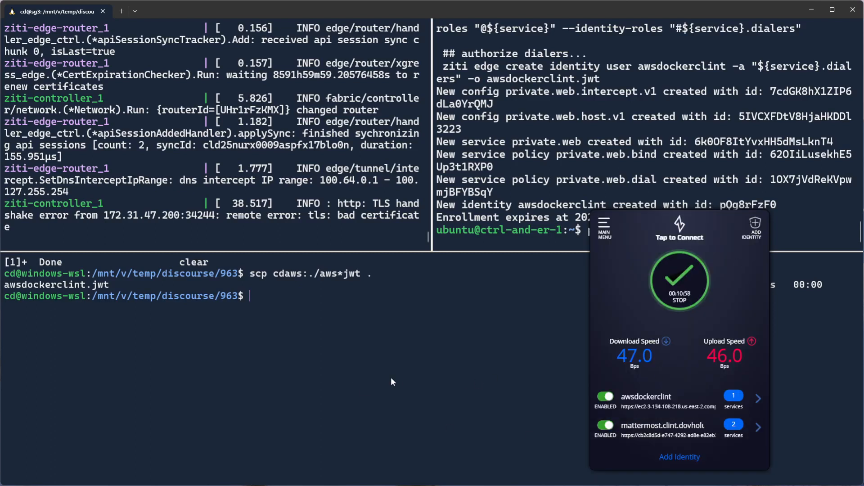
pyautogui.write('curl')
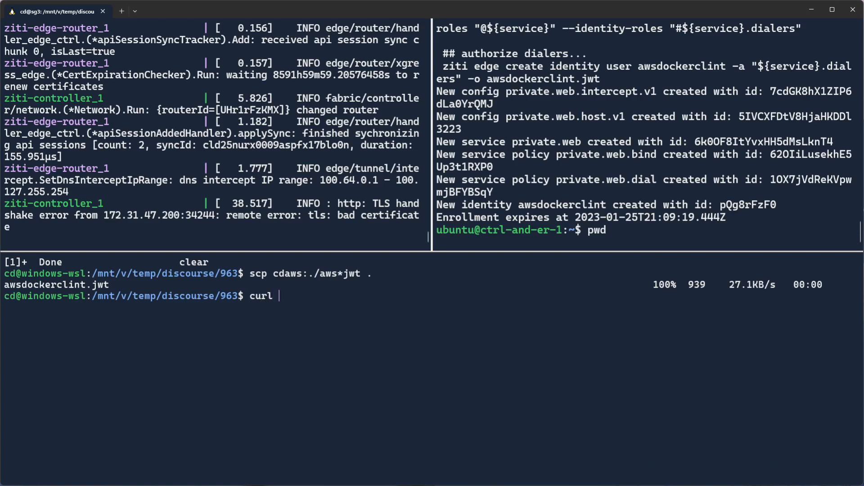
pyautogui.write('http://')
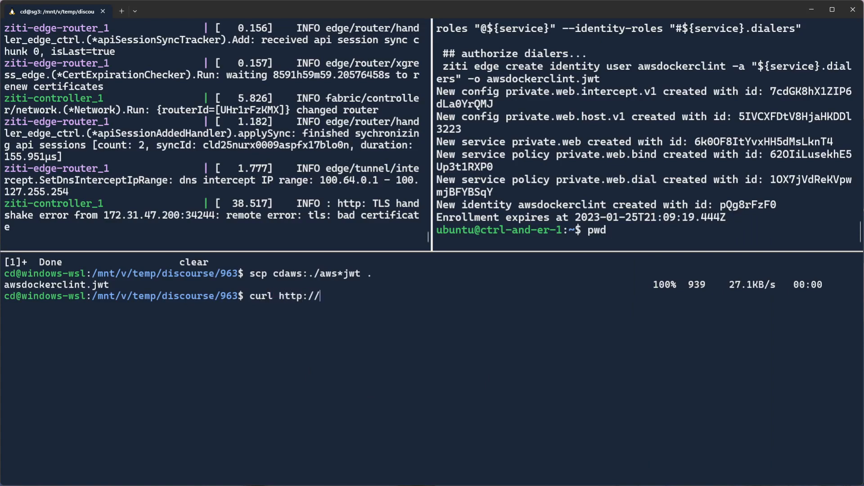
pyautogui.write('private.web')
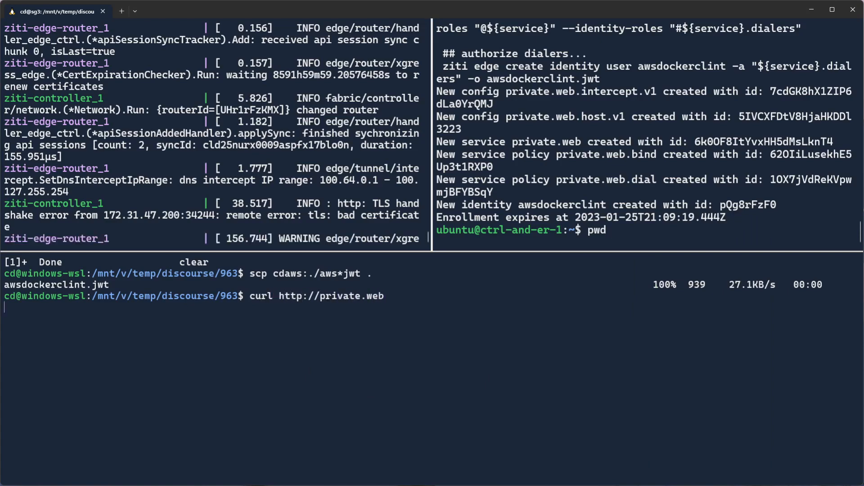